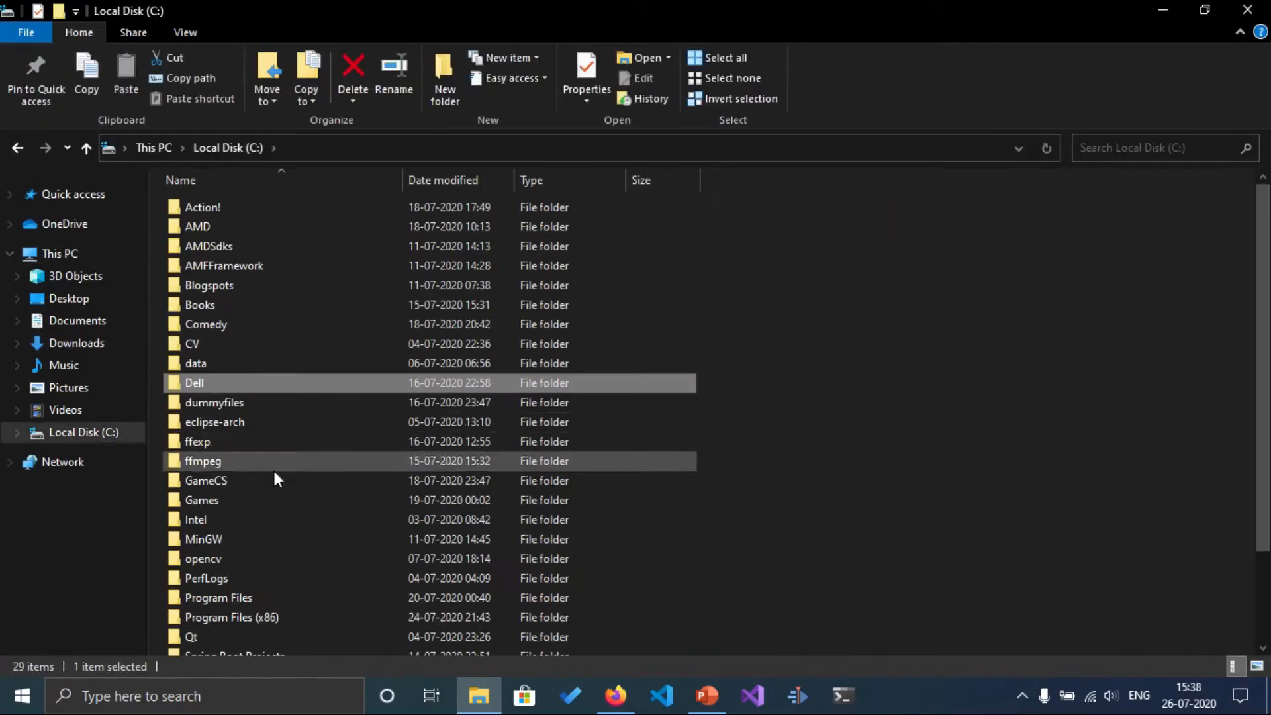
- Browse into Program Files > Java to reveal the jdk-11.0.7 and jdk-11.0.8 folders
double_click(217, 597)
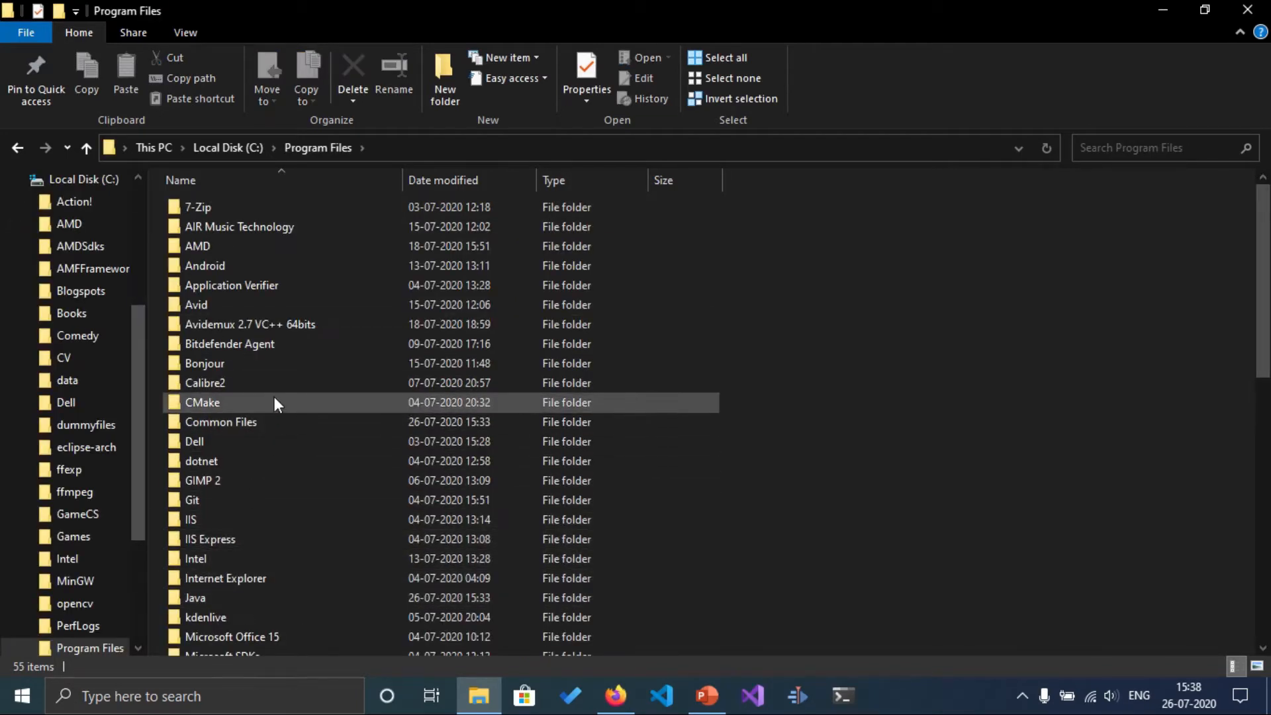
double_click(195, 597)
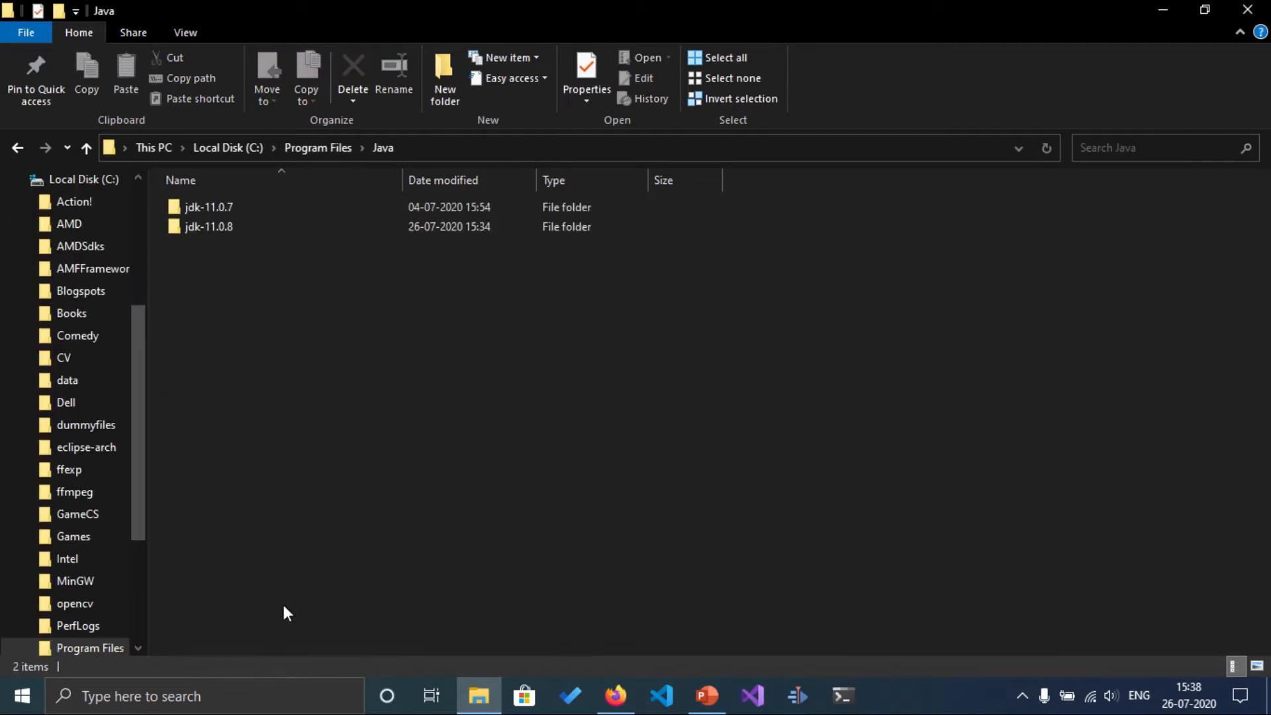
click(208, 227)
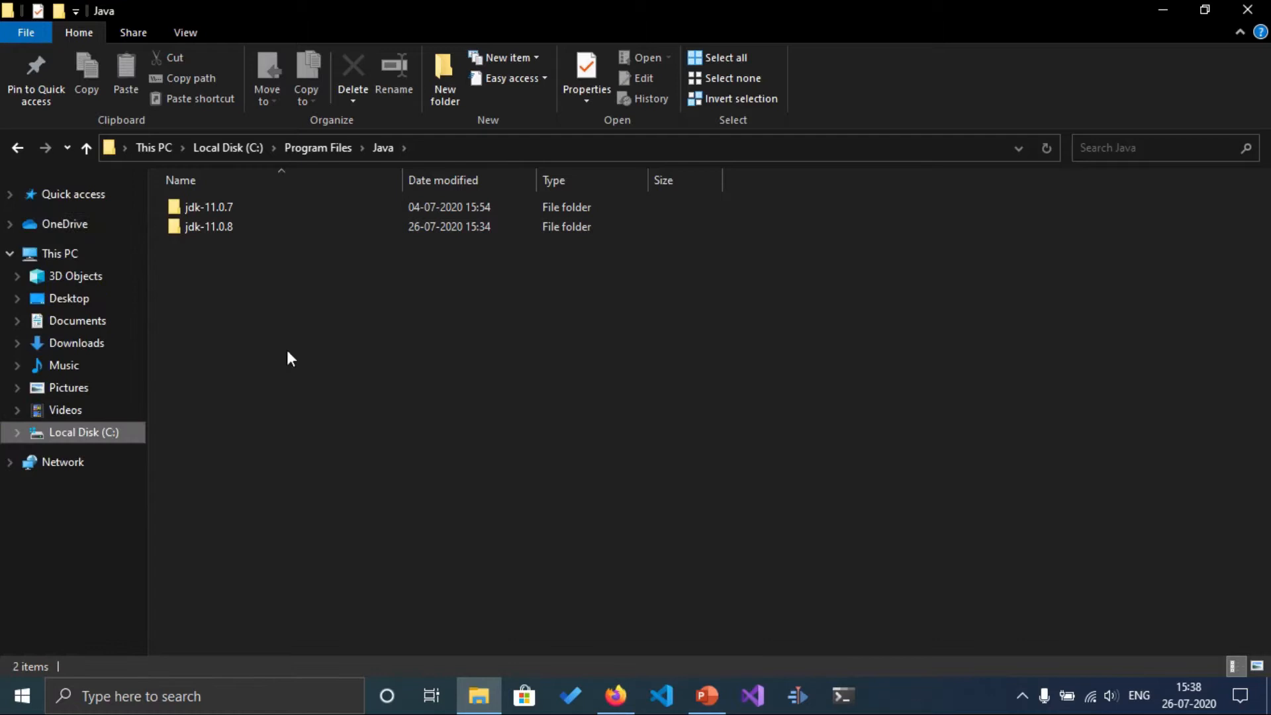
- Run javac in a new PowerShell console and read through its option list
click(843, 696)
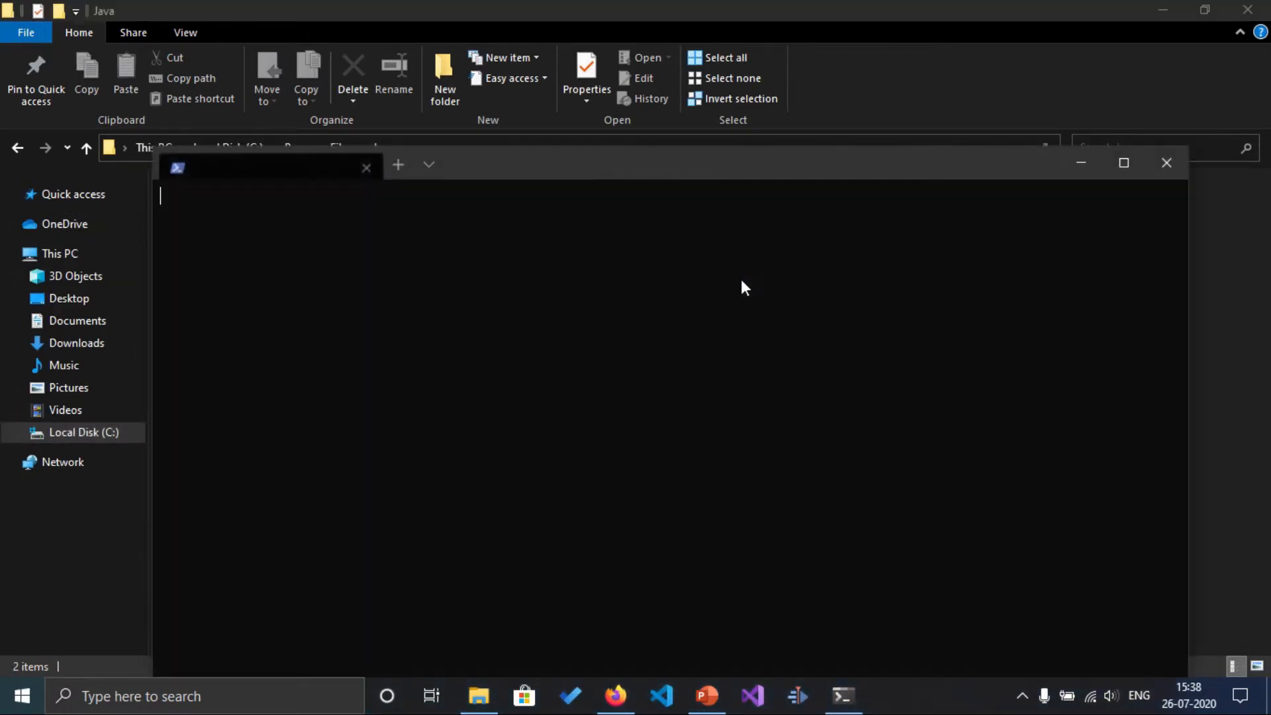
text(java)
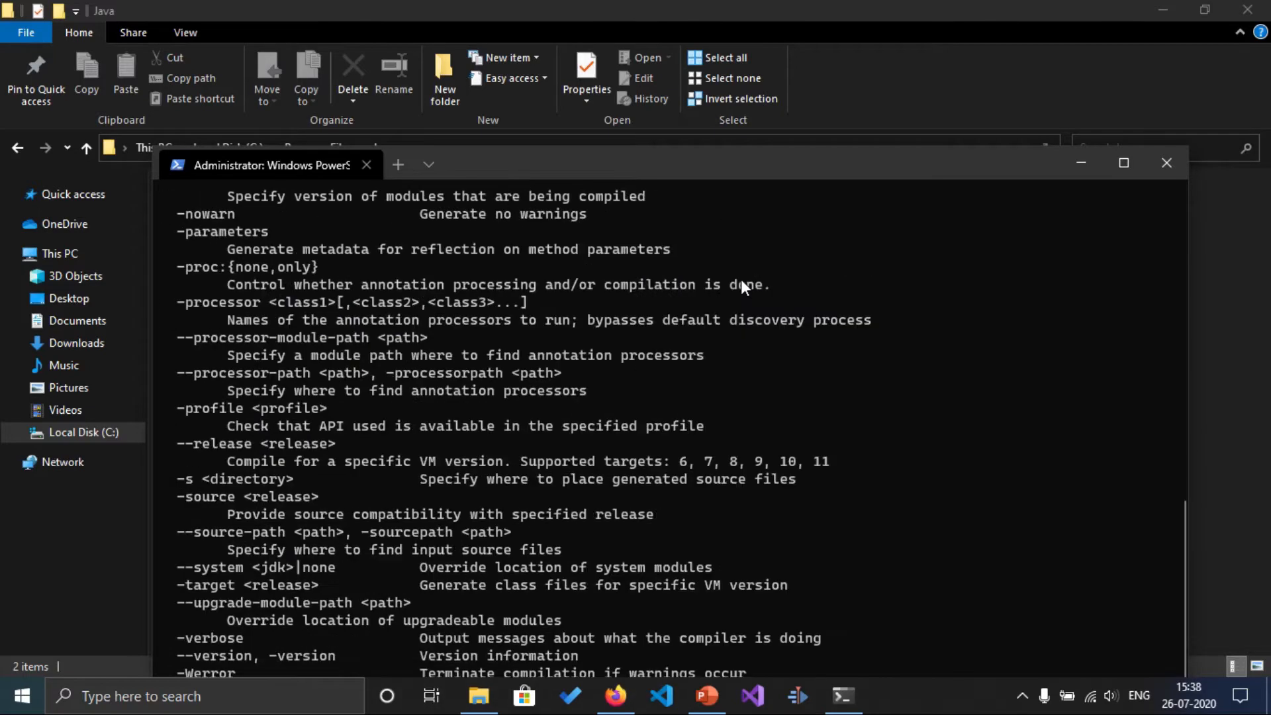
scroll(down, 3)
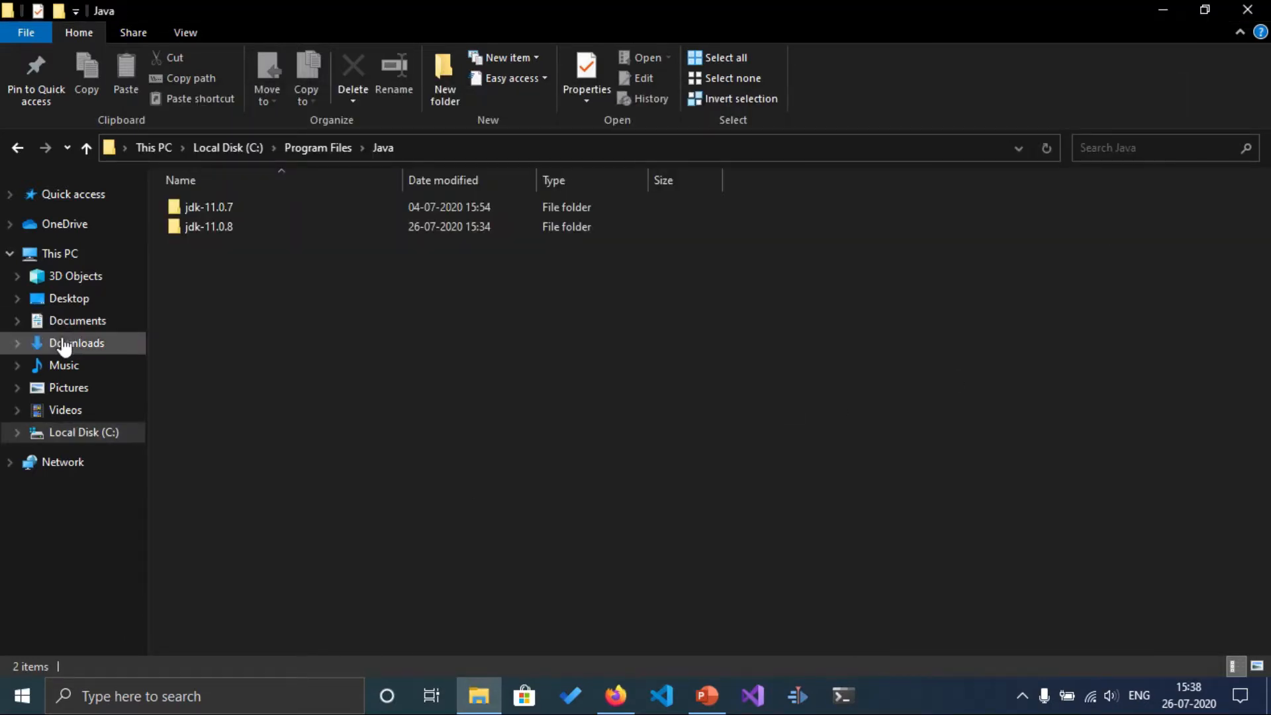
- Launch netbeans-8.2-windows from Downloads > Programs and see the JDK-not-found dialog
click(18, 147)
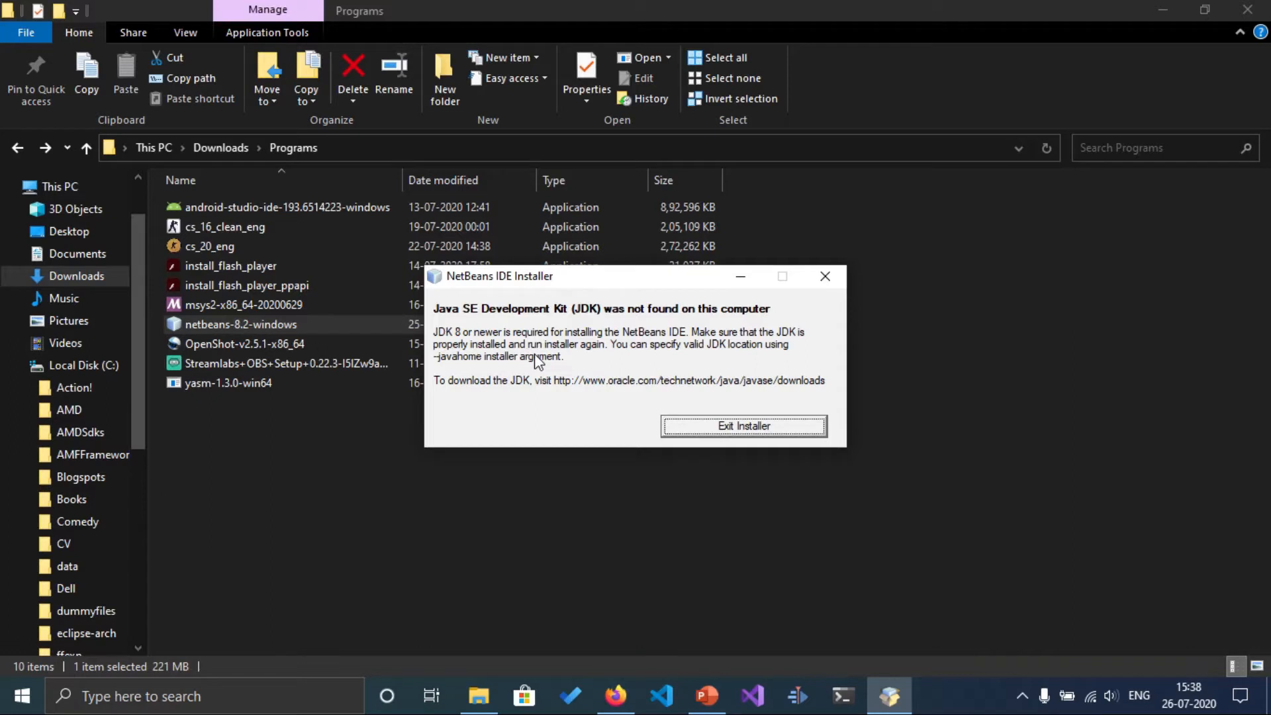
mouse_move(843, 312)
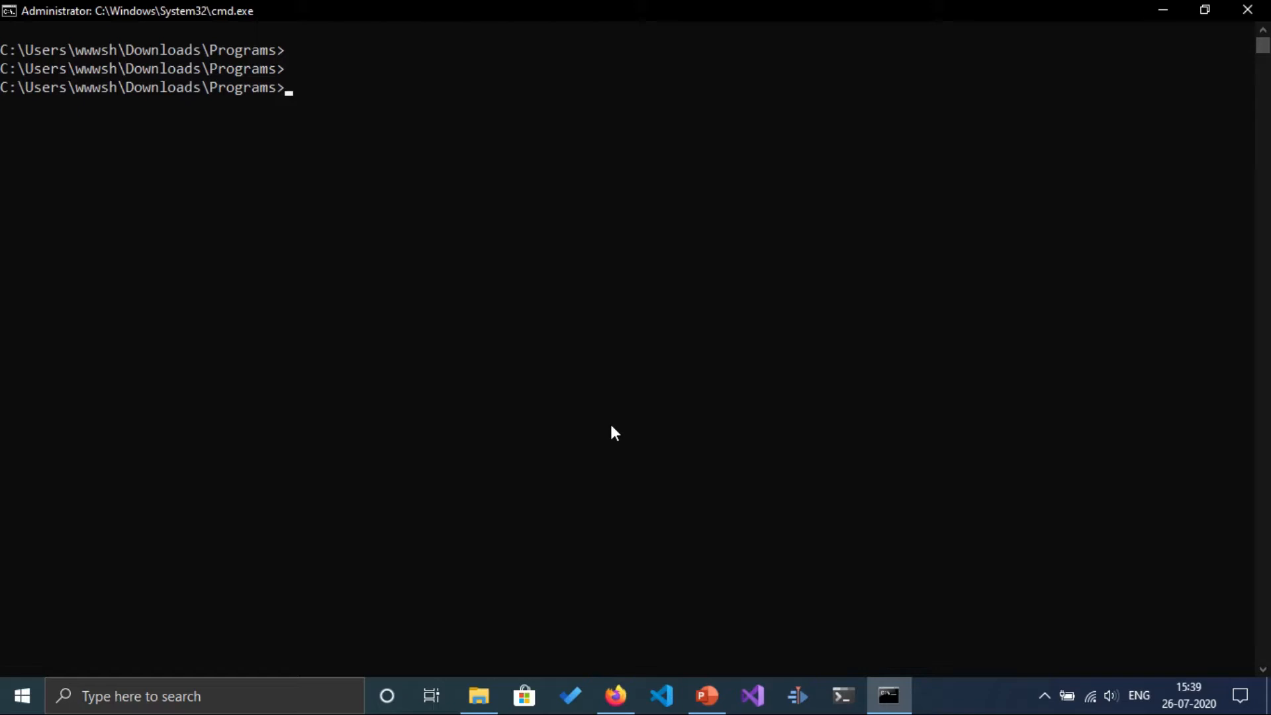
- Run netbeans-8.2-windows.exe --extract netbeans to unpack the installer
text(netbe)
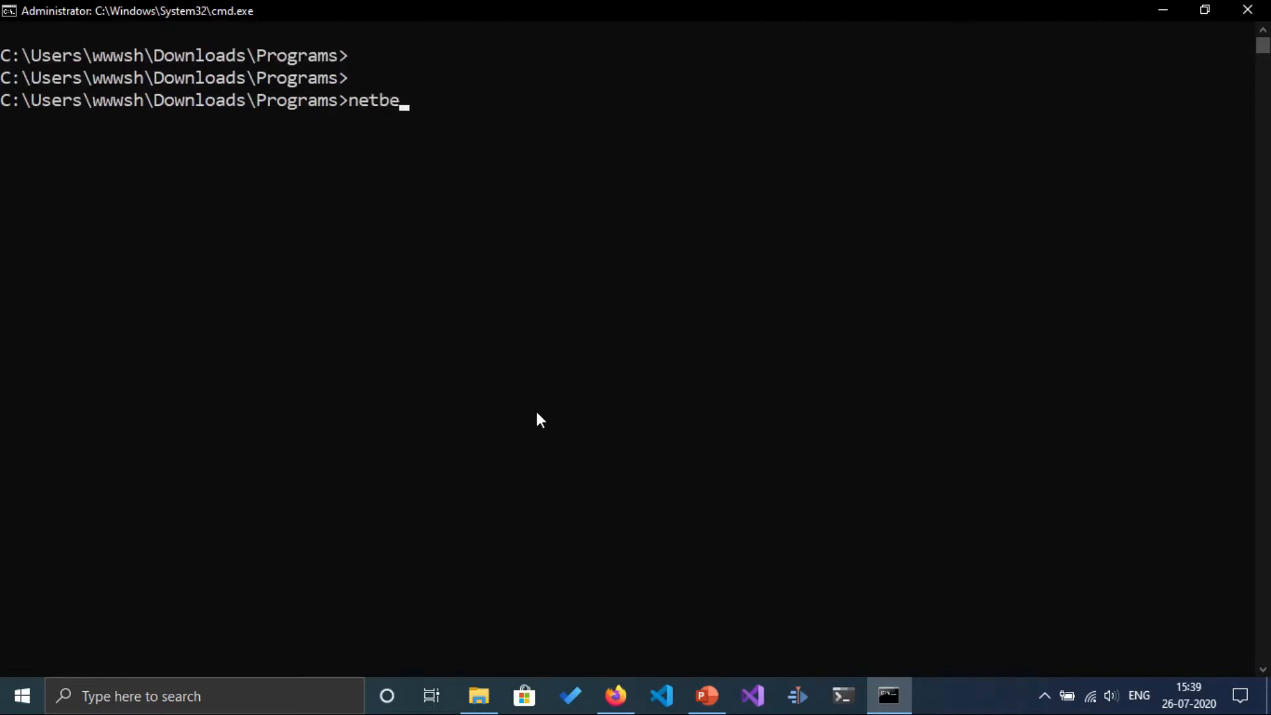
text(ans-8.2-windows.exe --)
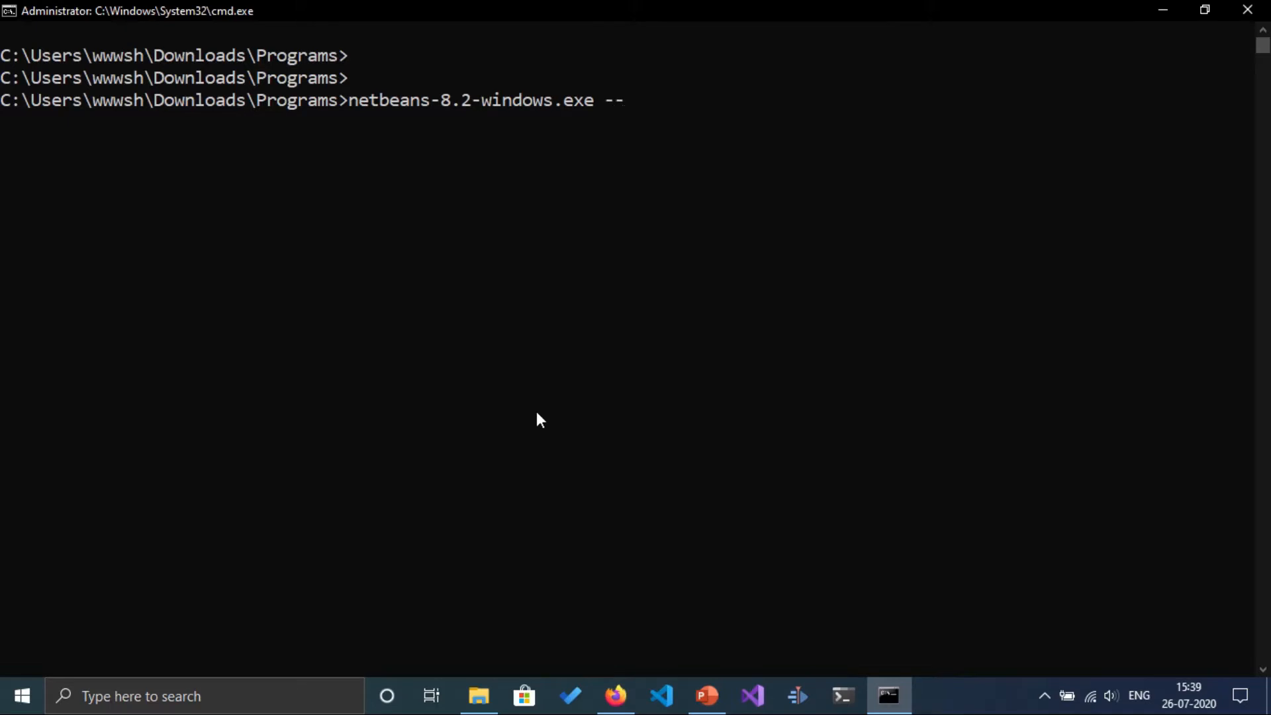
text(extre)
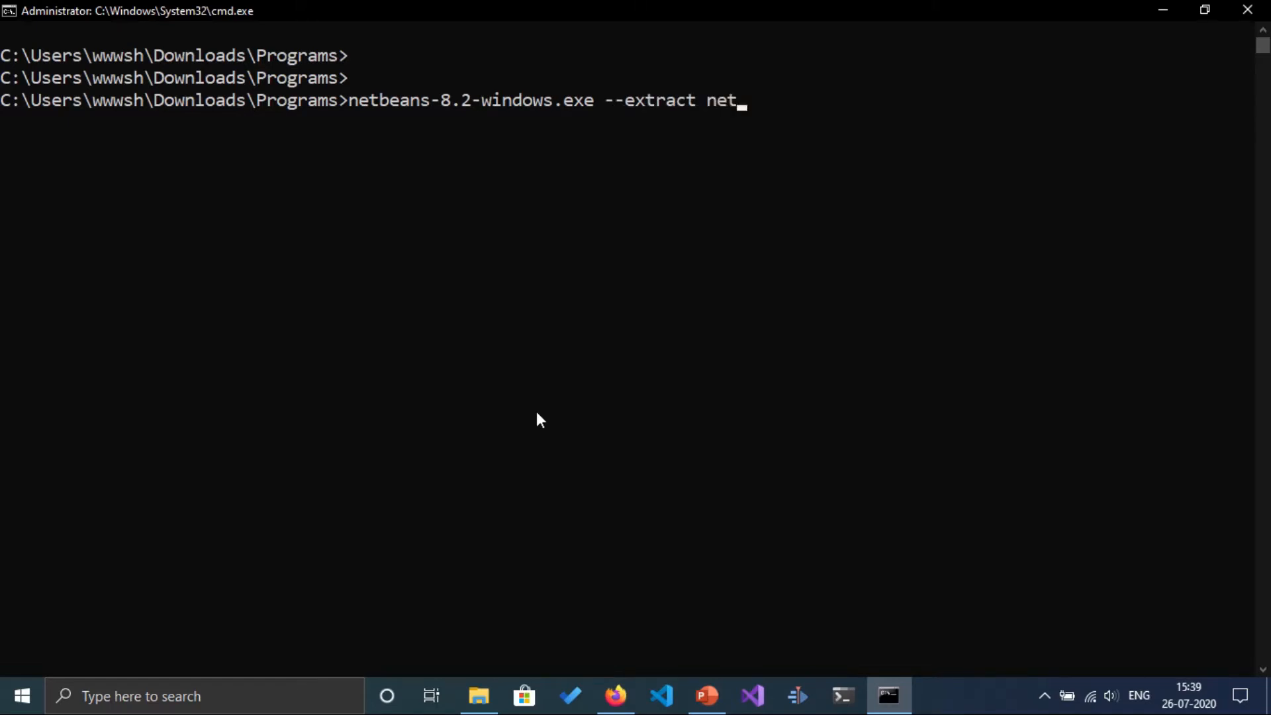
text(beans)
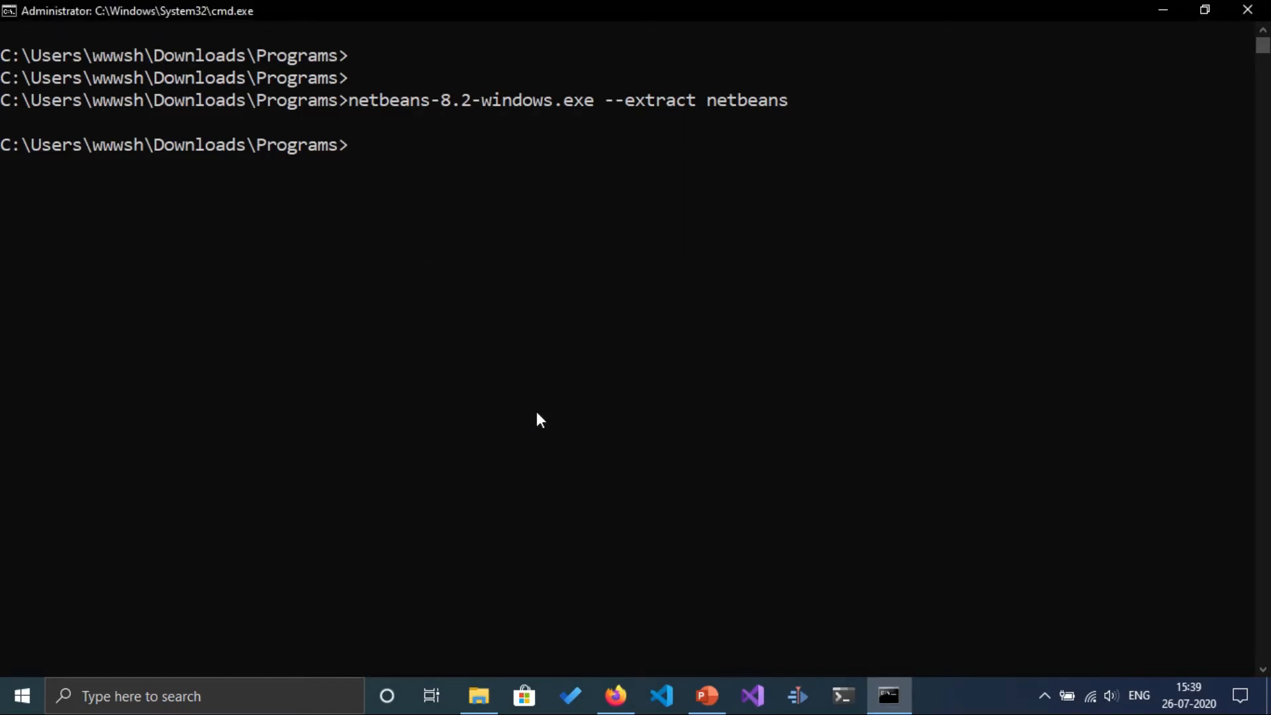
mouse_move(480, 695)
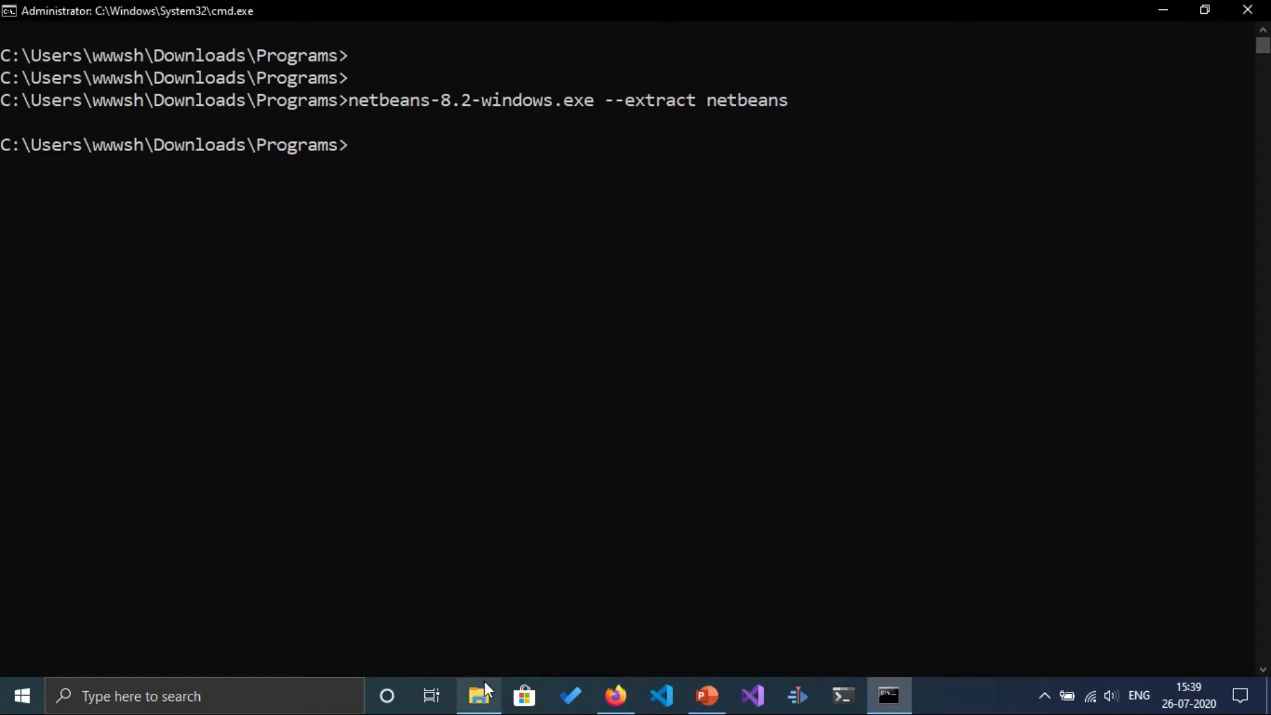
- Enter the extracted netbeans folder and start a command prompt there via the address bar
click(478, 695)
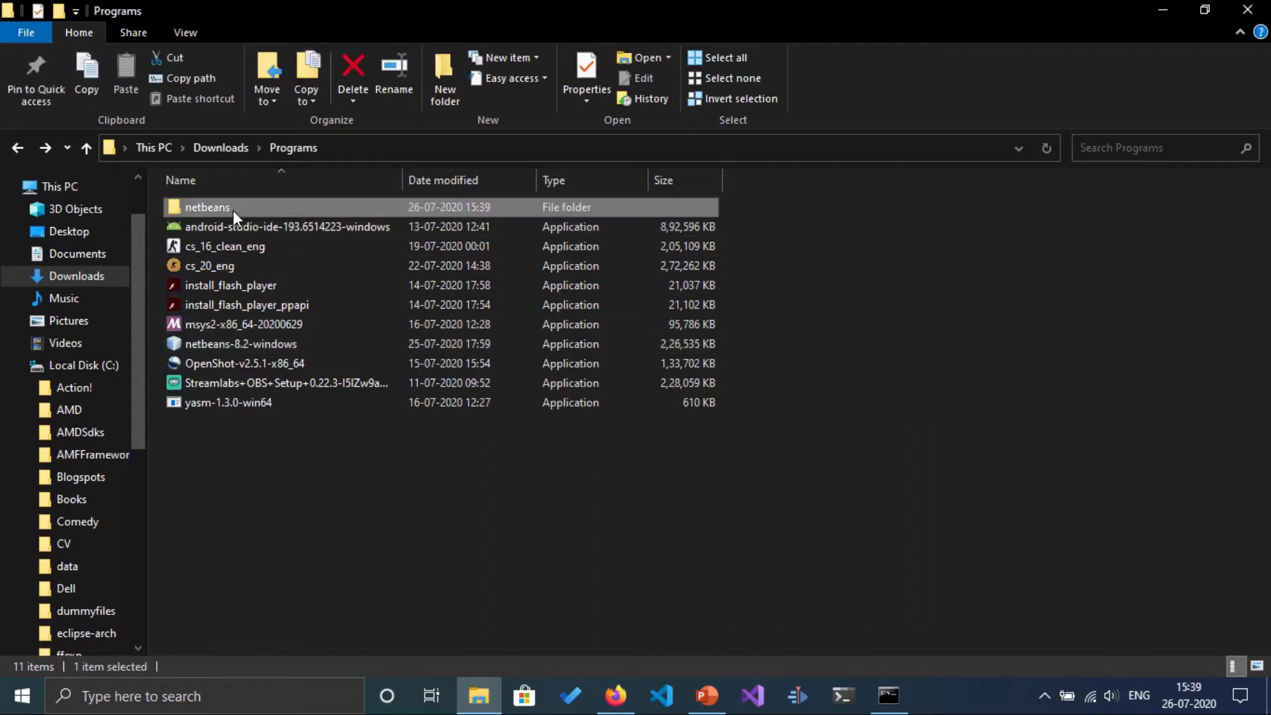
double_click(206, 206)
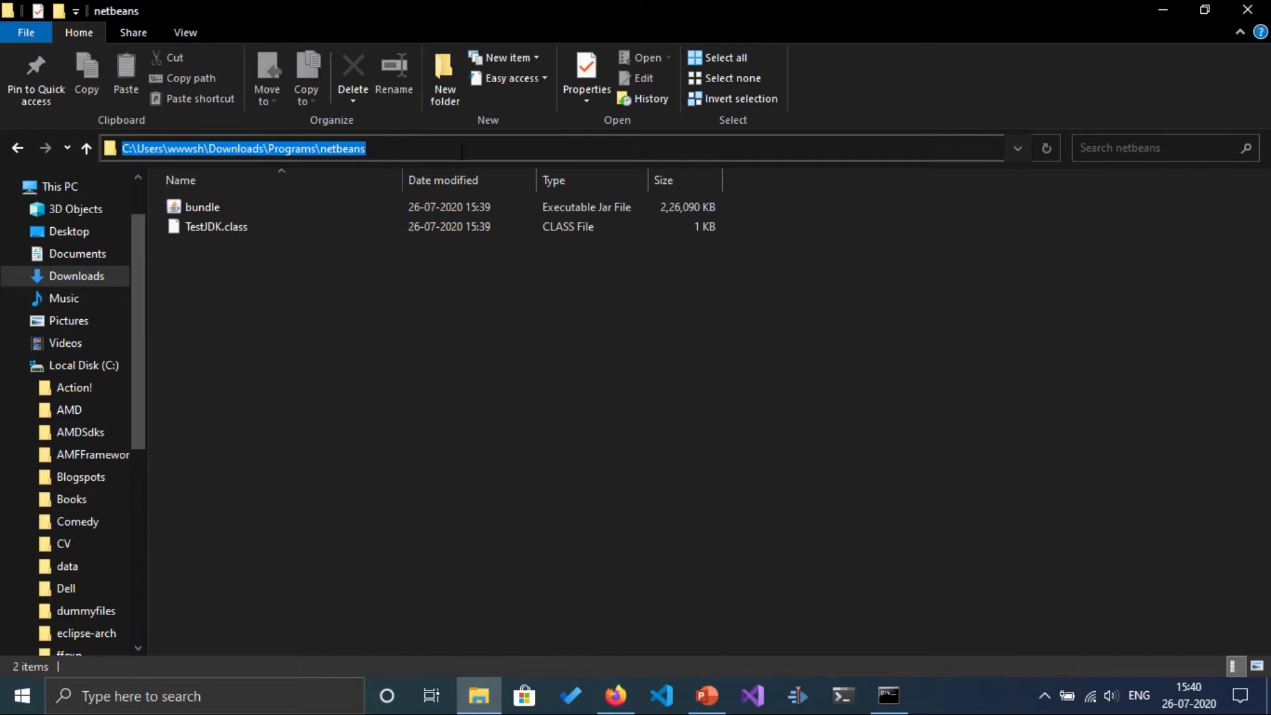
text(cmd)
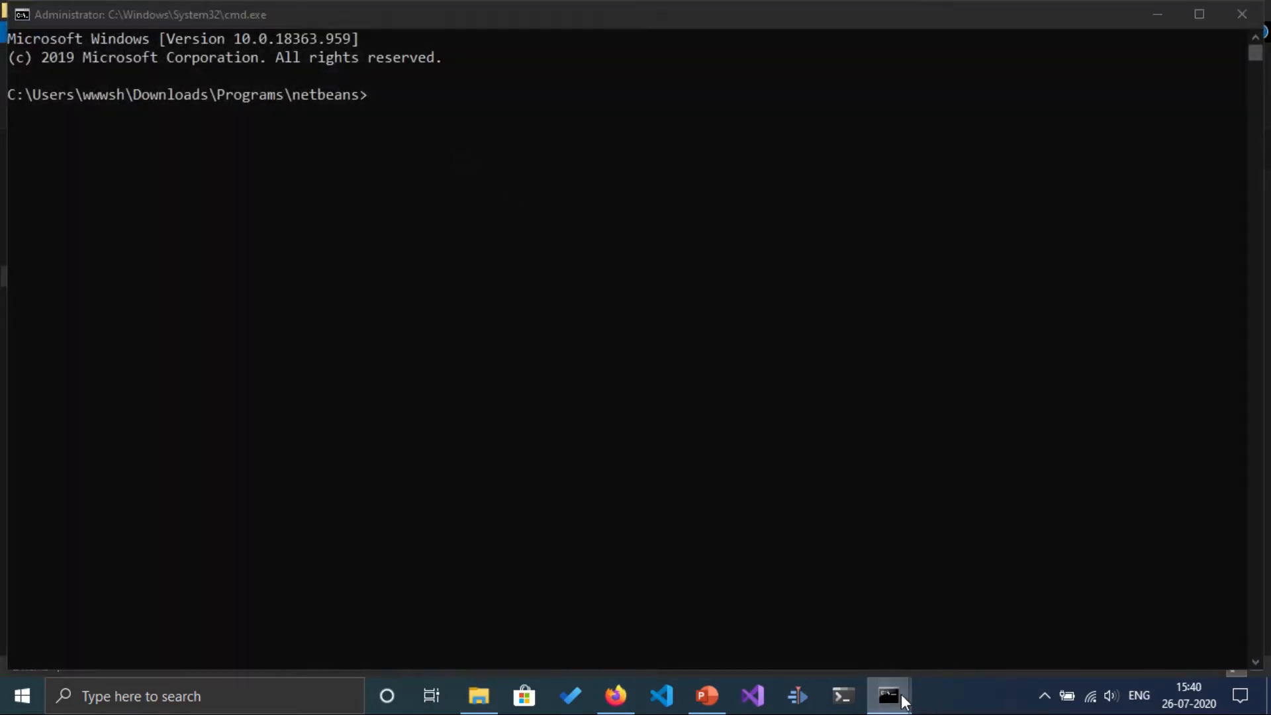
- Change into netbeans, list its contents, and run java -jar bundle.jar to start the installer
text(cd netbeans)
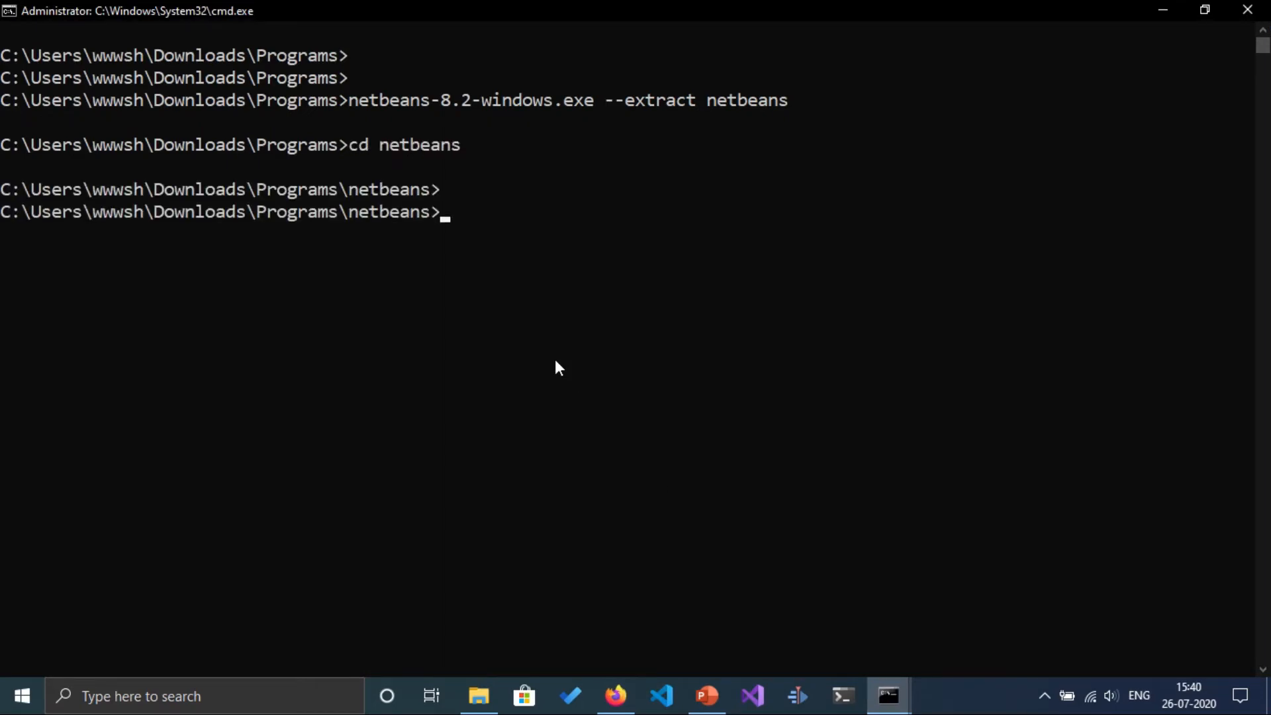
text(dir)
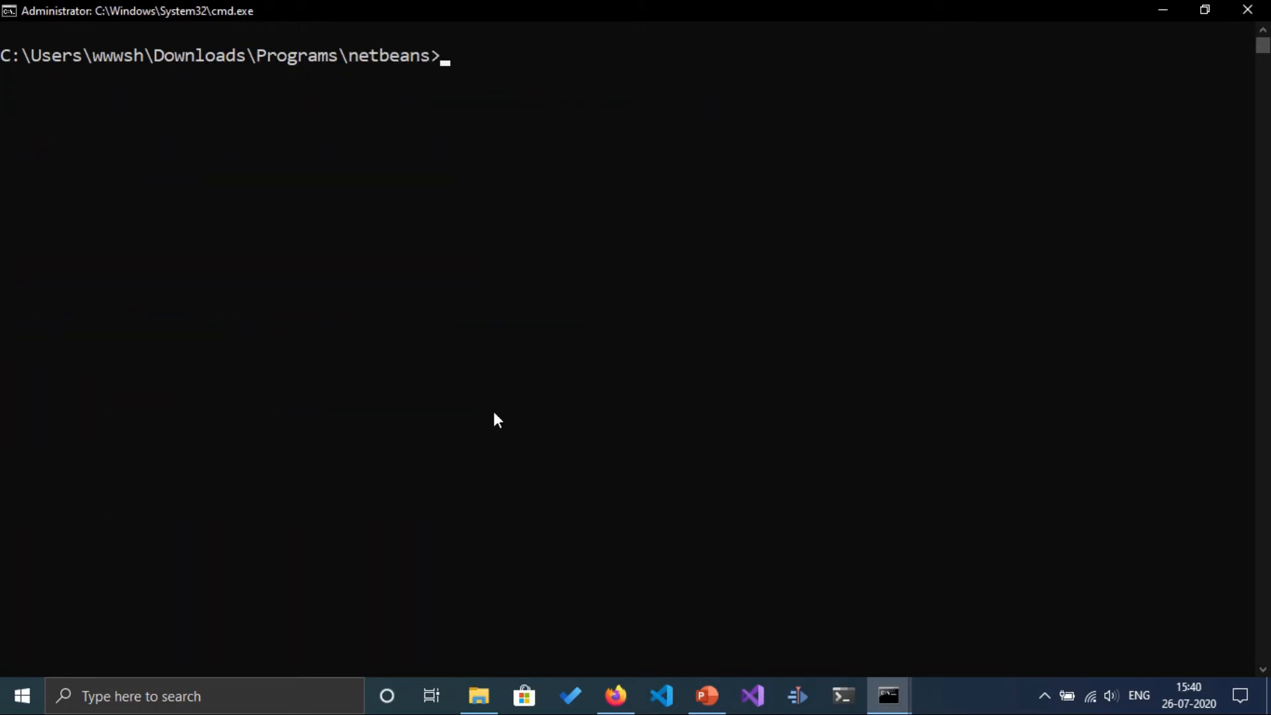
text(dir)
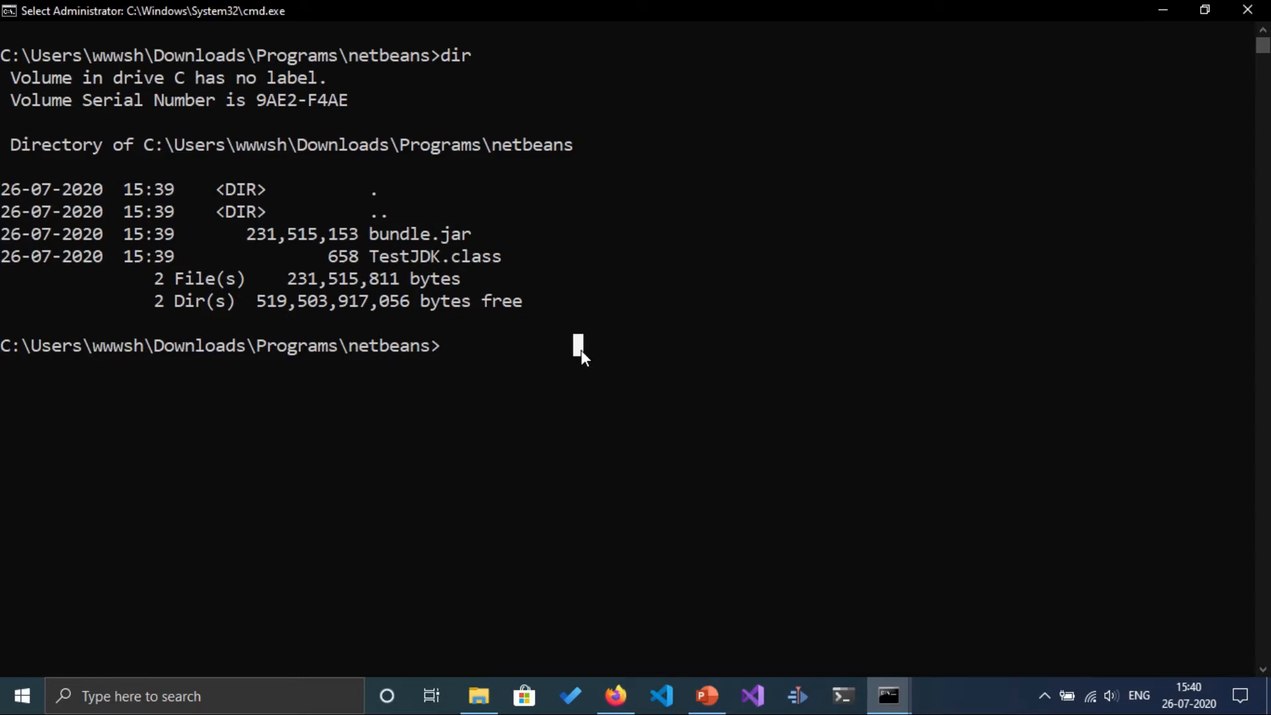
text(java -jar)
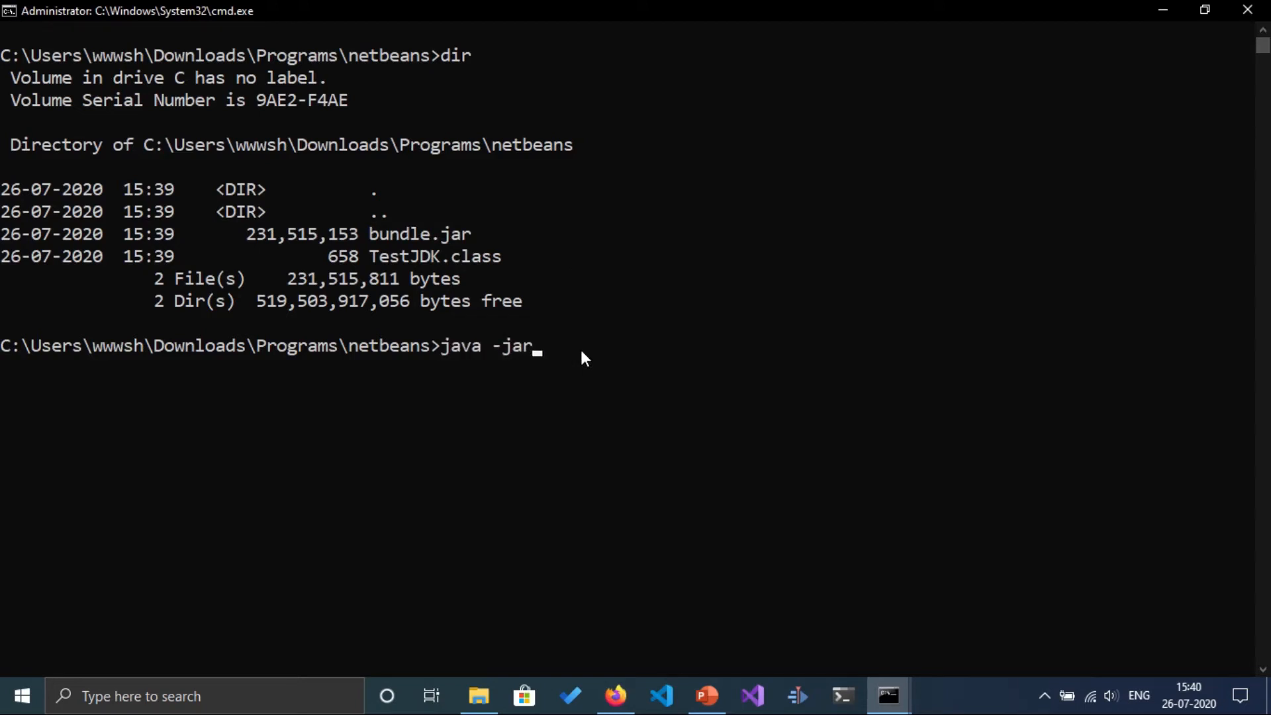
text(bundle.jar)
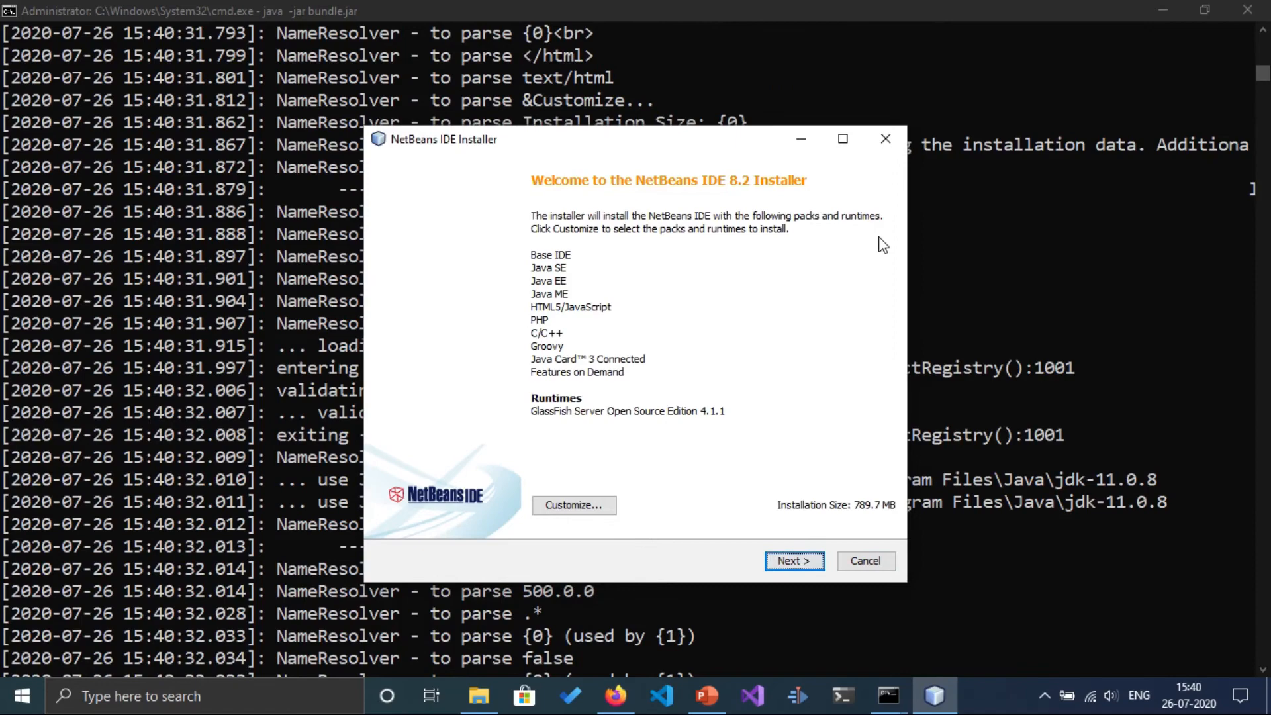
- Move past the welcome page and accept the license agreement terms
click(793, 560)
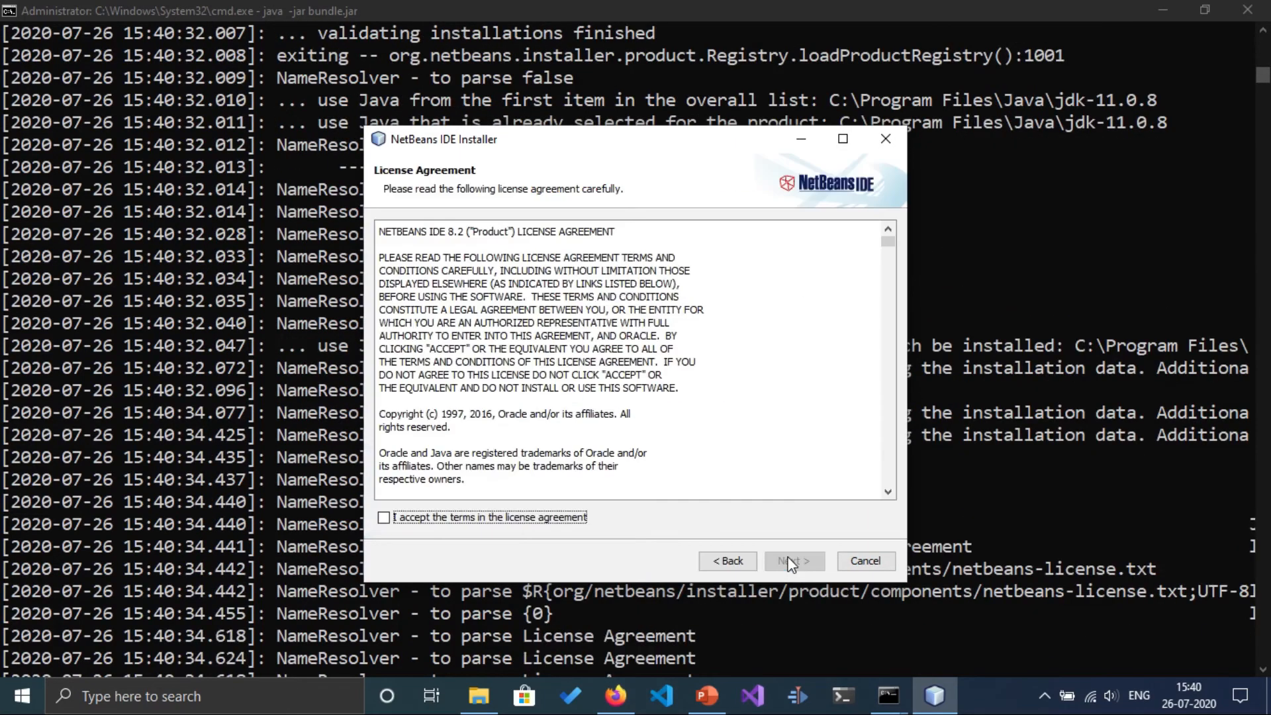
click(384, 518)
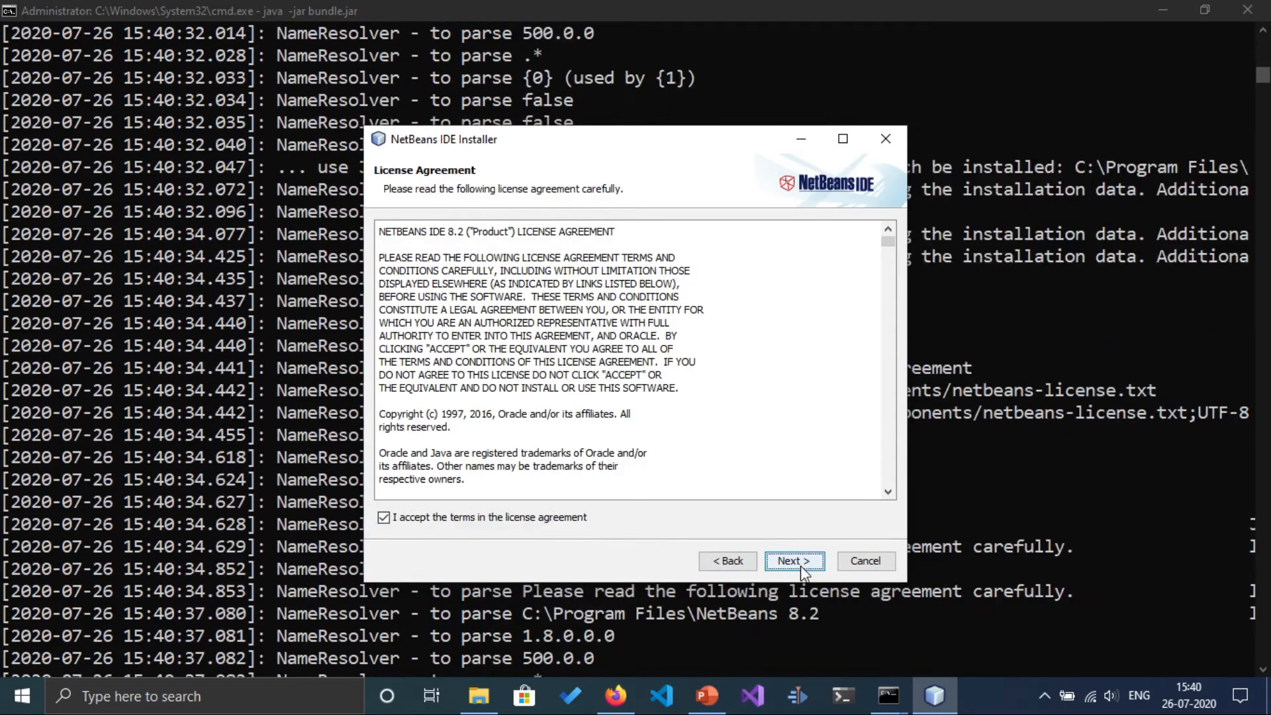
click(794, 561)
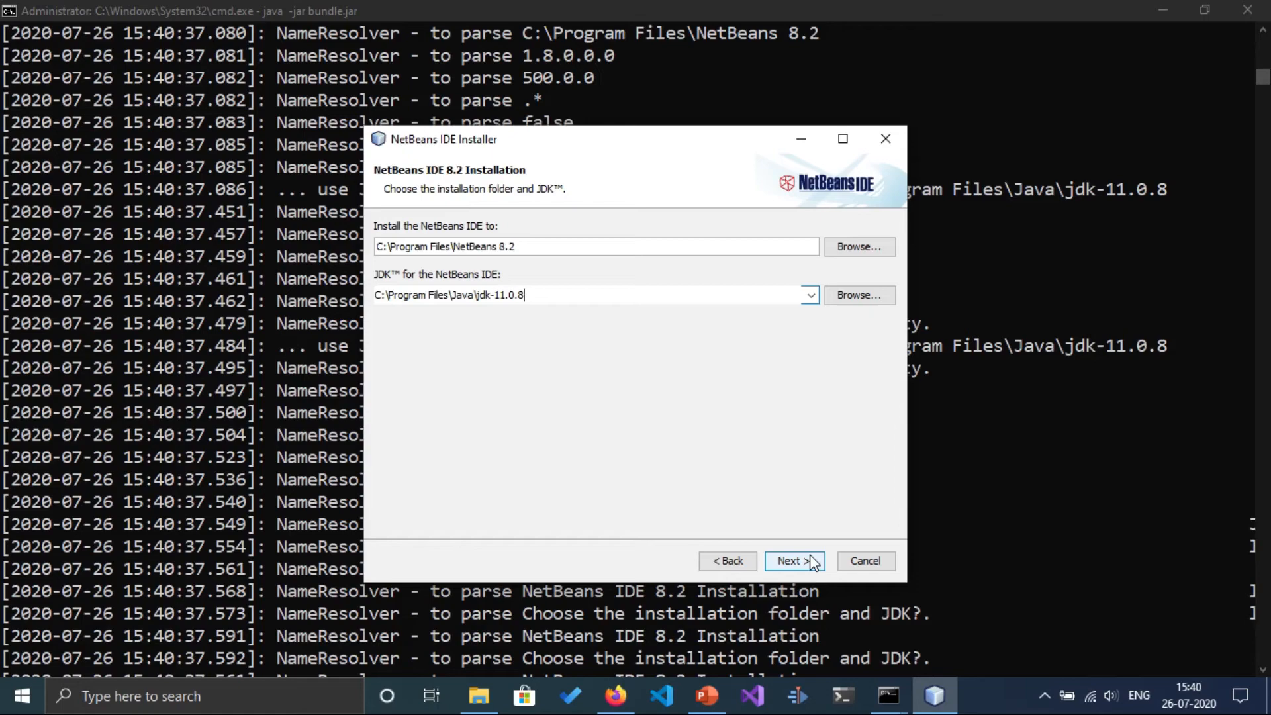
- Keep the default NetBeans and GlassFish folders with jdk-11.0.8 and reach the Summary
click(793, 560)
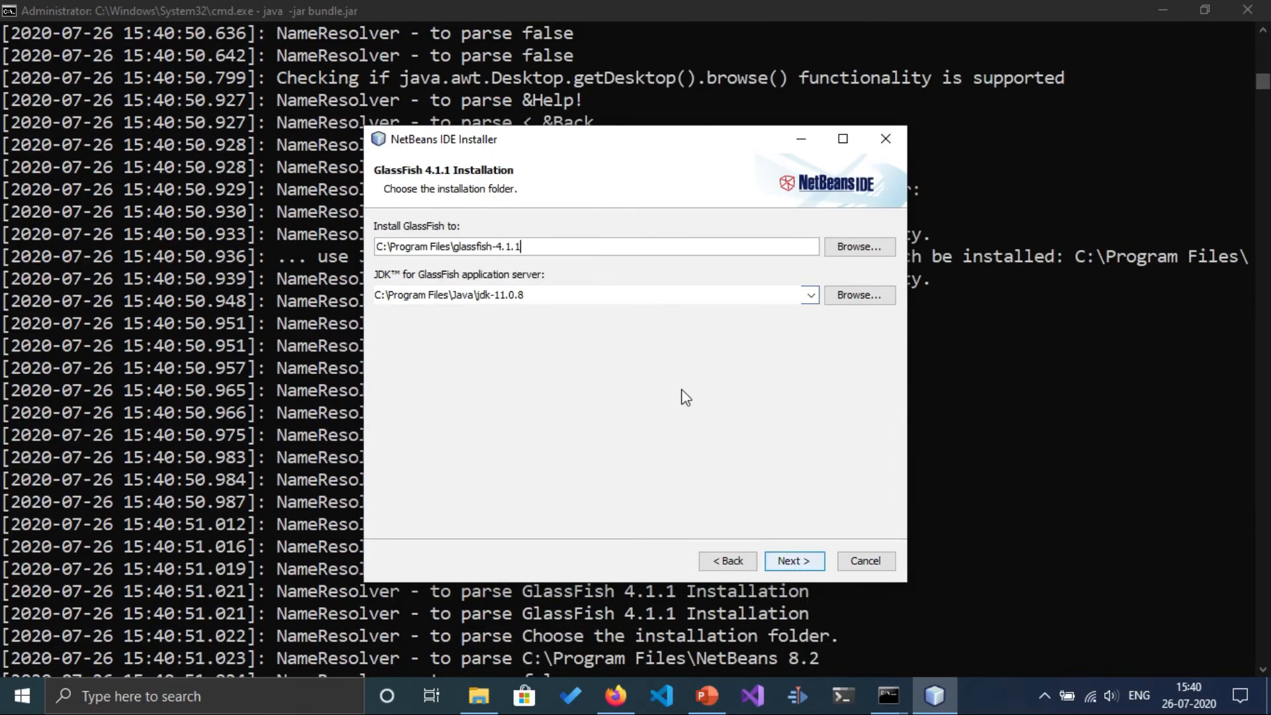
click(794, 560)
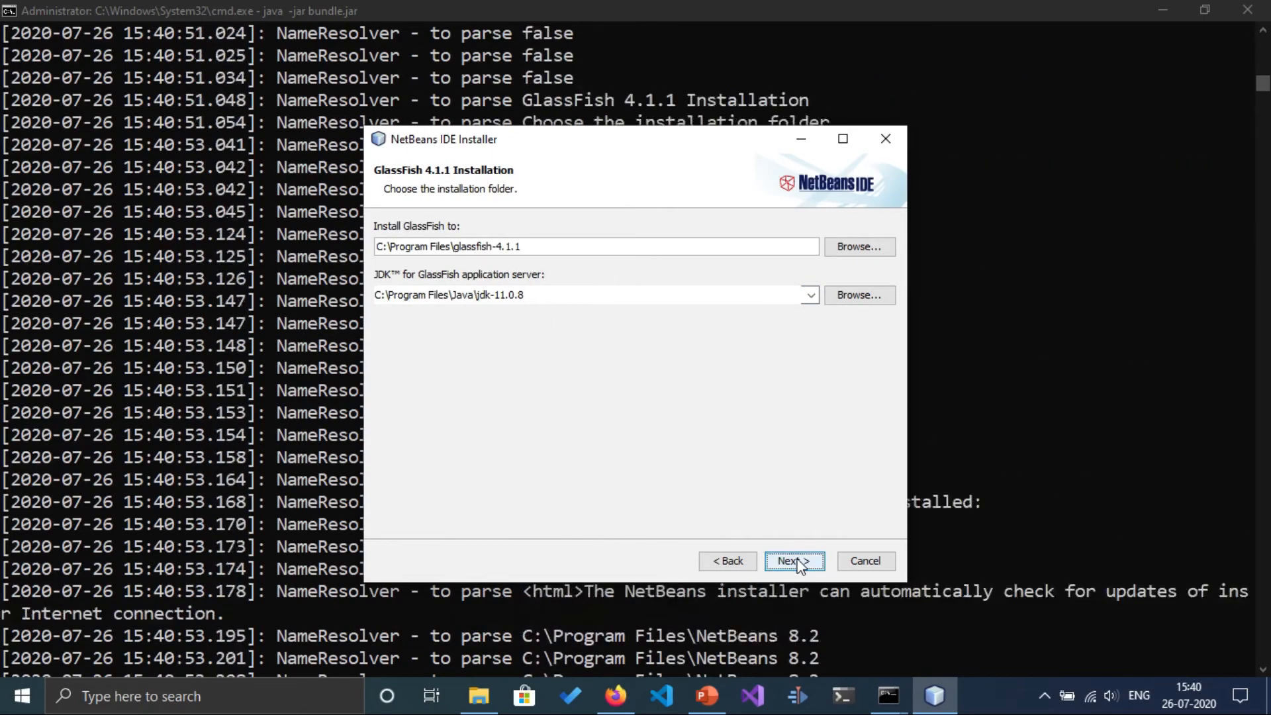
click(793, 560)
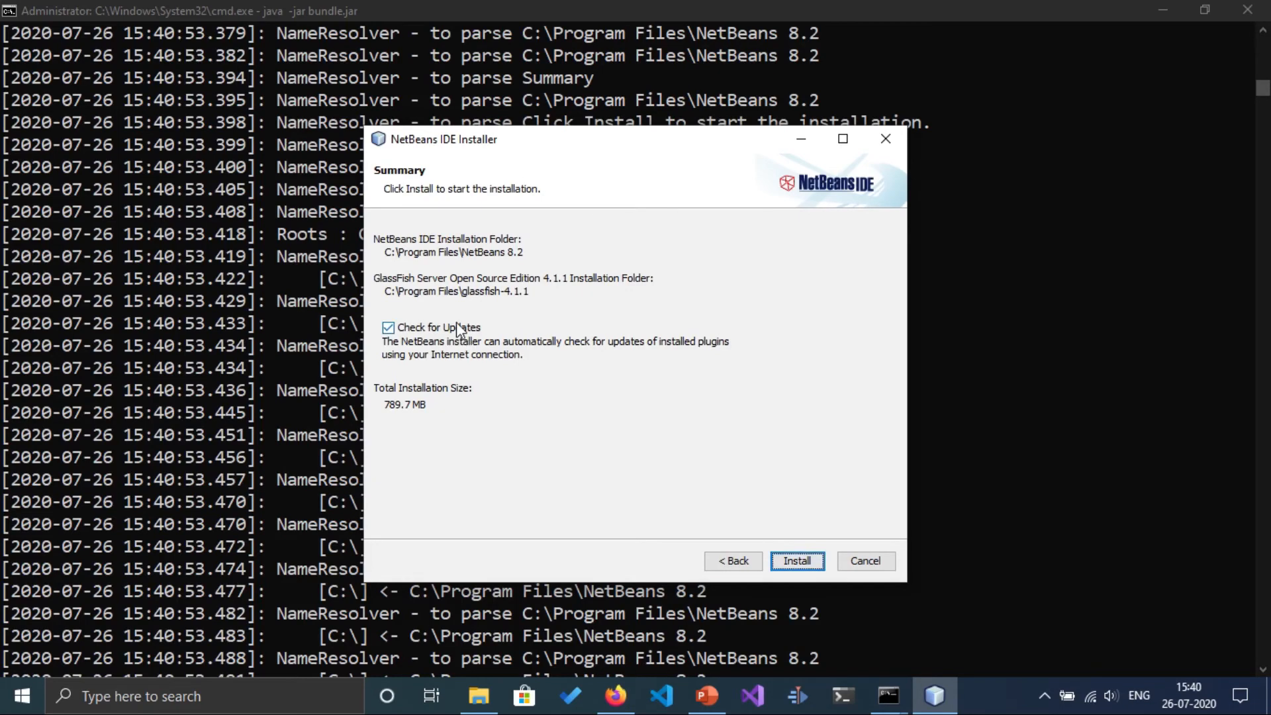
- Untick Check for Updates, install NetBeans IDE 8.2 and finish setup
click(388, 328)
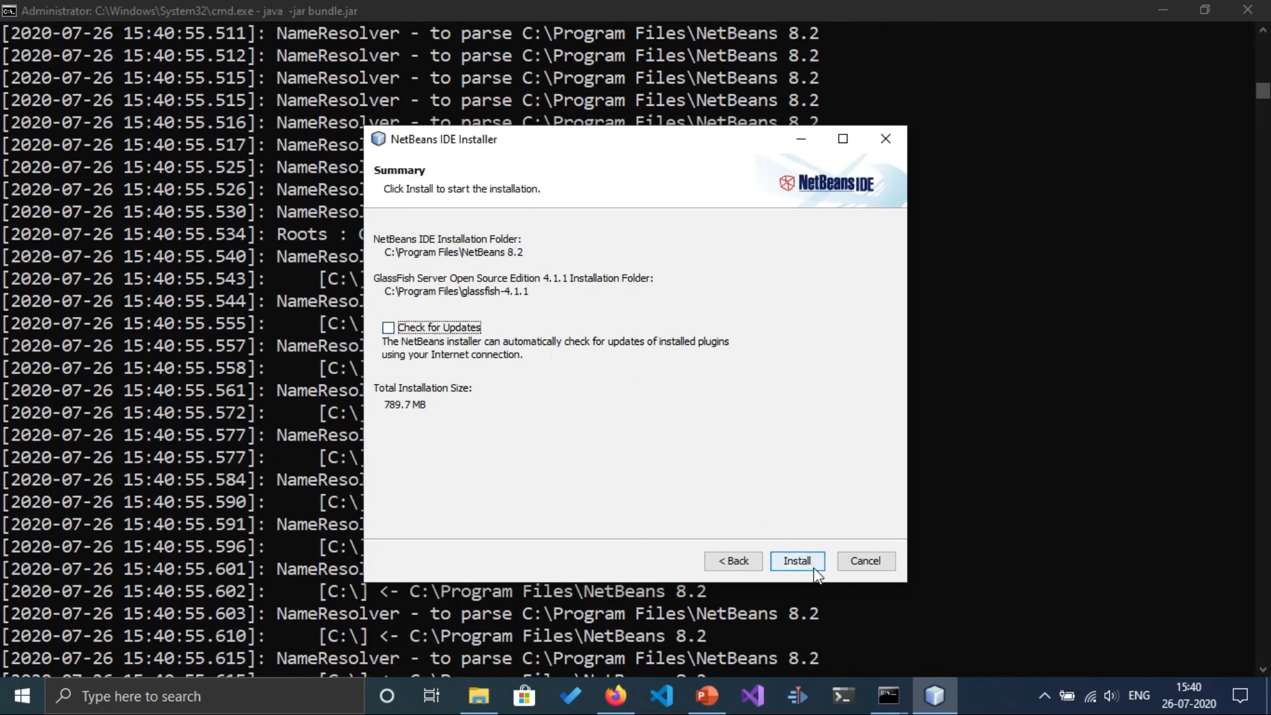
click(796, 560)
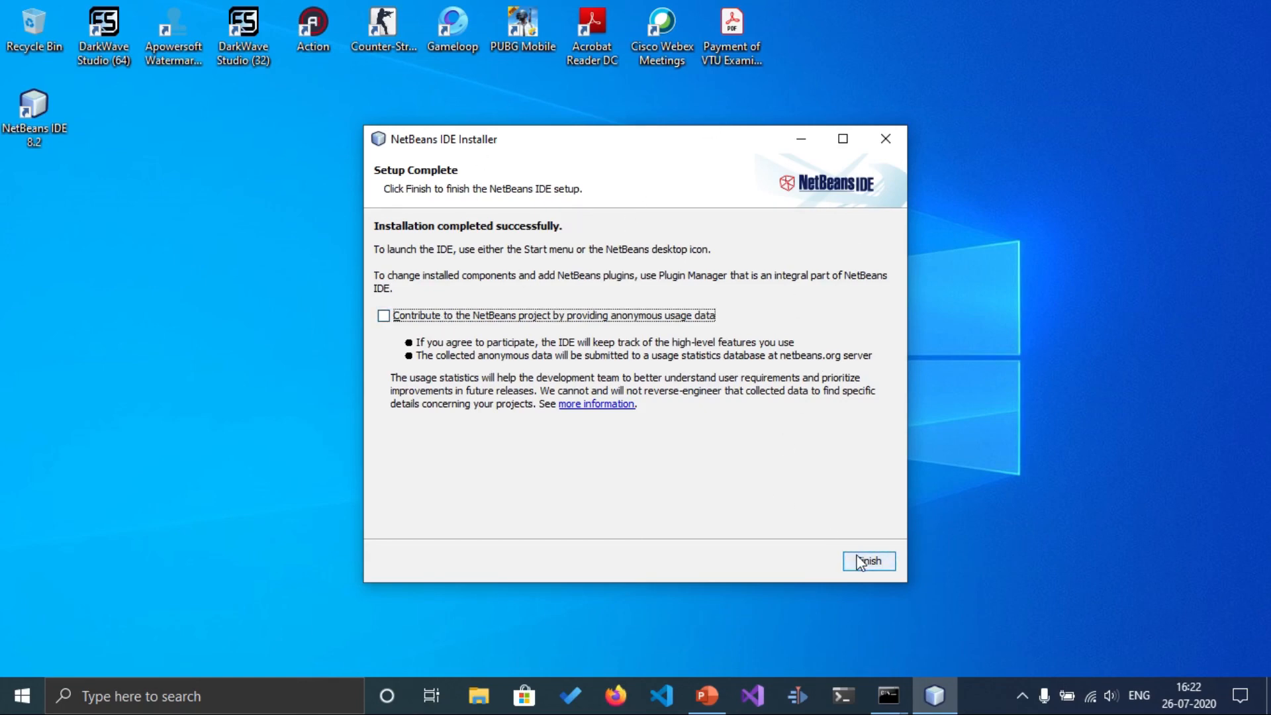
click(866, 561)
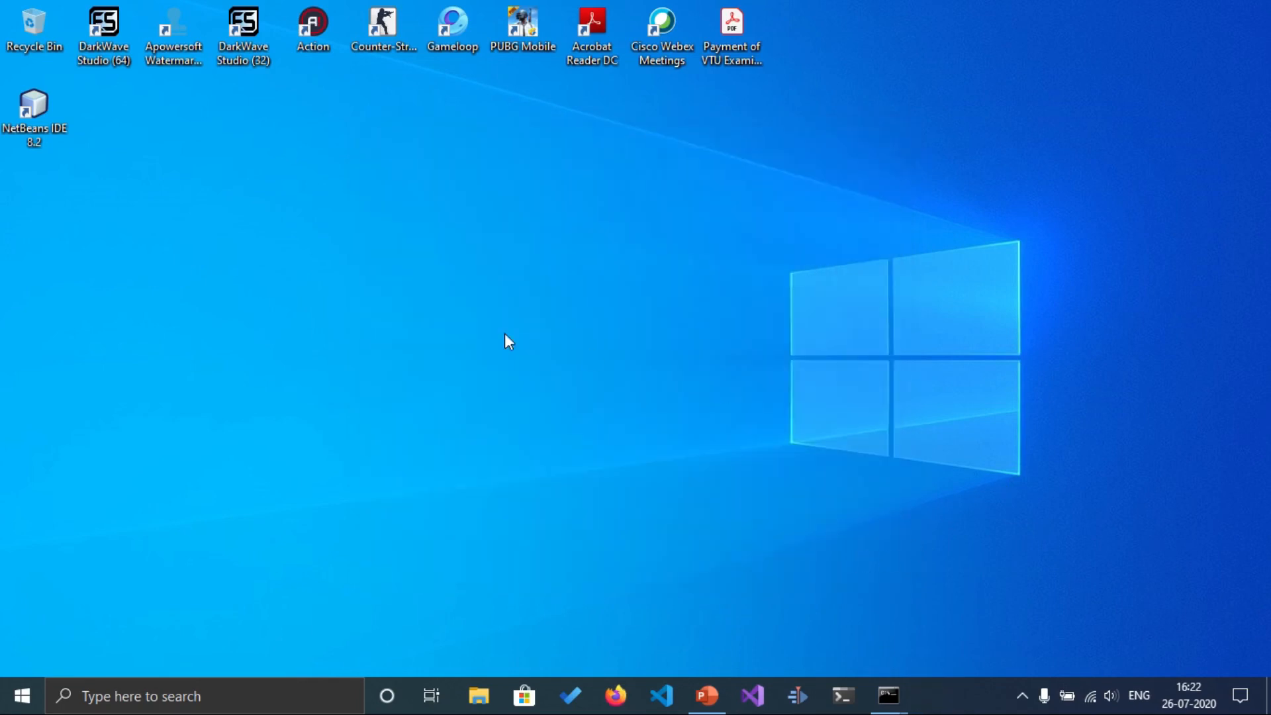
mouse_move(223, 151)
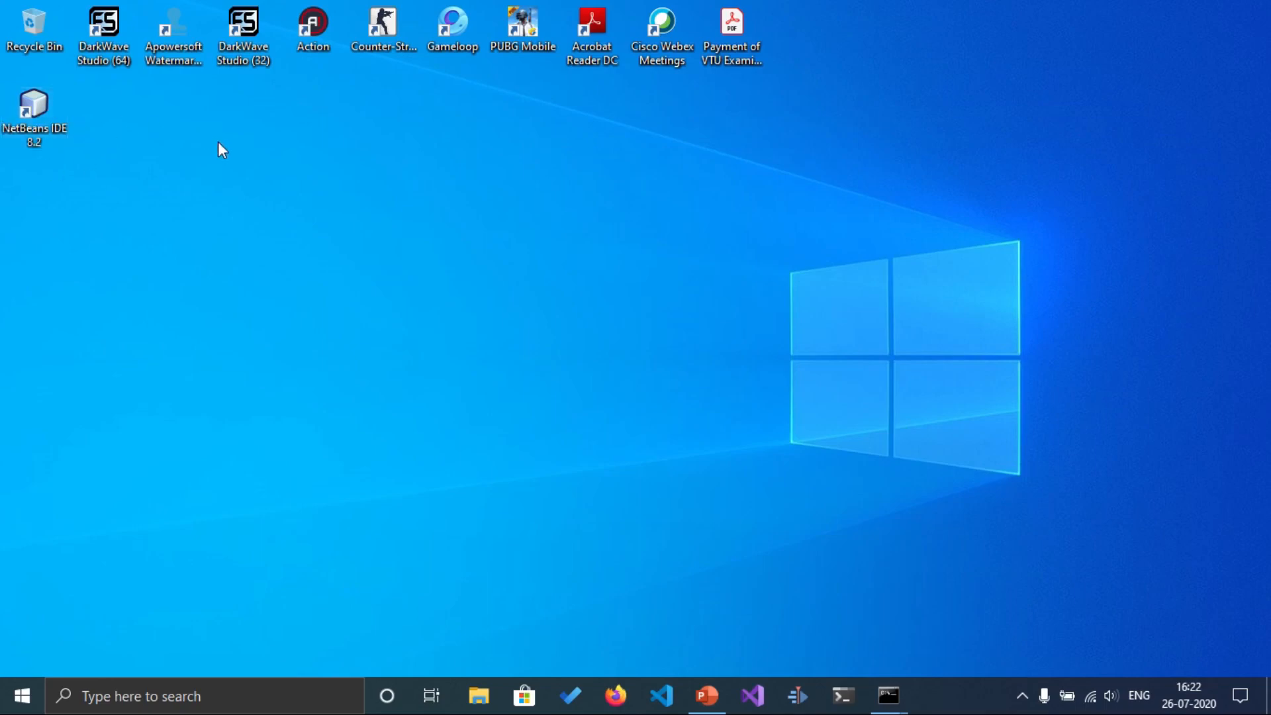